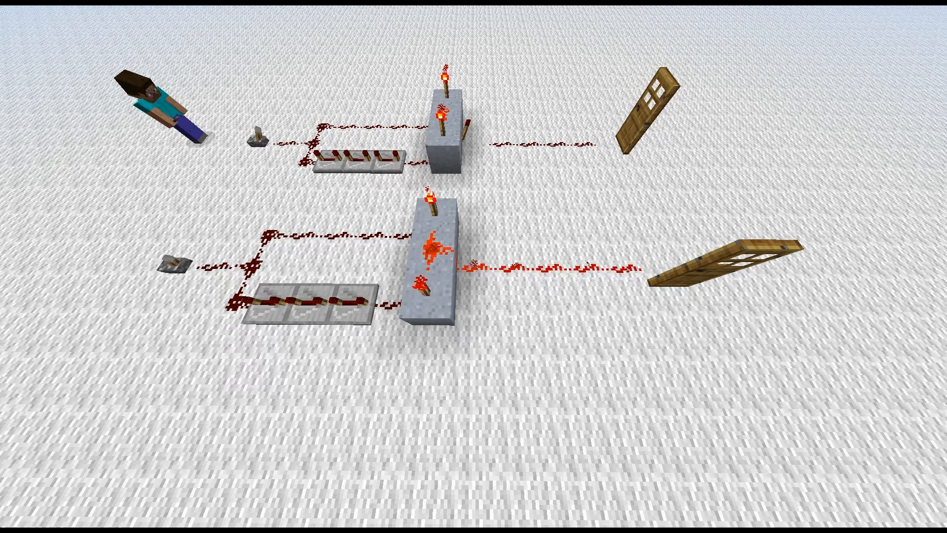
Flip the upper circuit's lever on, lighting its repeater line and swinging its door
click(259, 133)
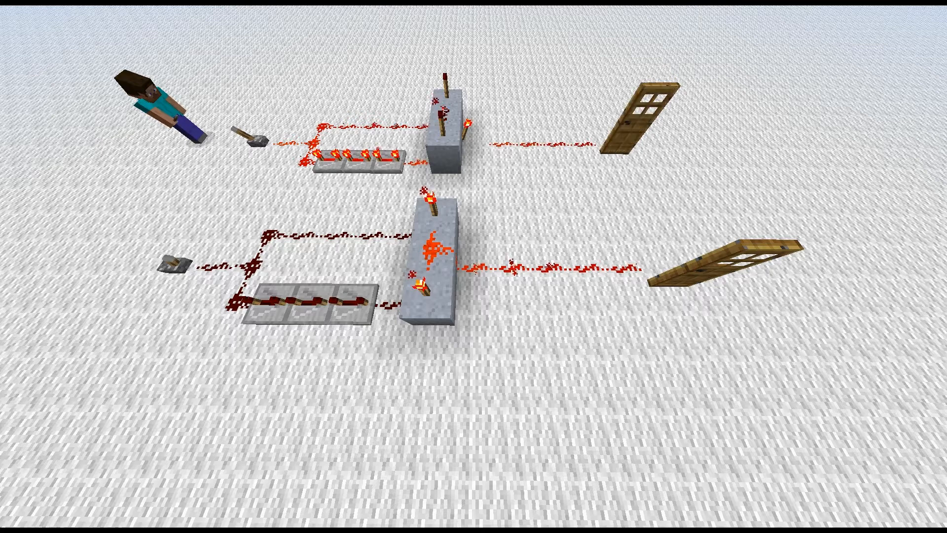